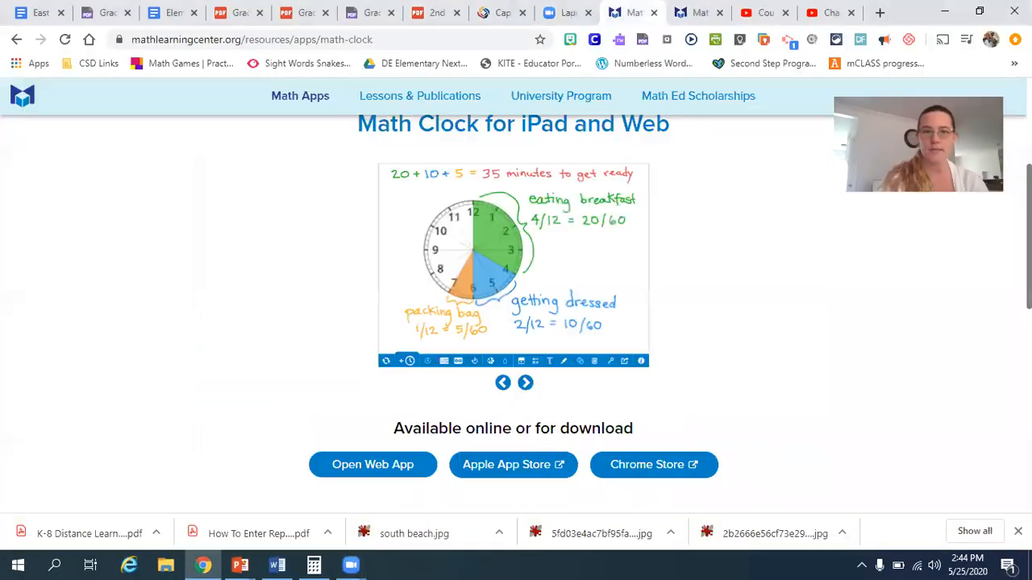
Launch the Math Clock web app from the Math Learning Center page.
{"action": "left_click", "coordinate": [373, 465]}
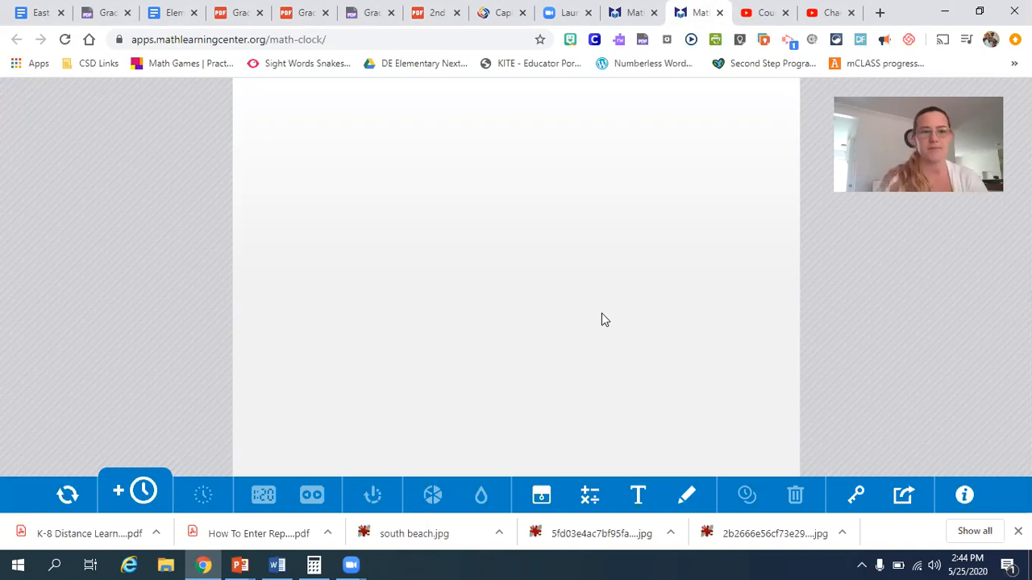
{"action": "mouse_move", "coordinate": [143, 490]}
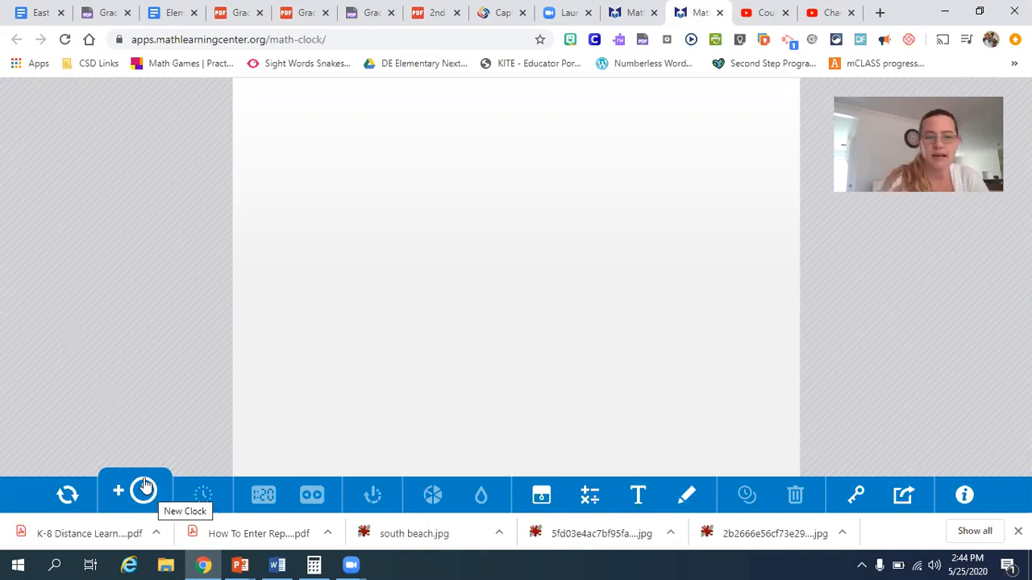
Add a geared-hands clock with hand labels turned on and set it to 2:00.
{"action": "left_click", "coordinate": [135, 493]}
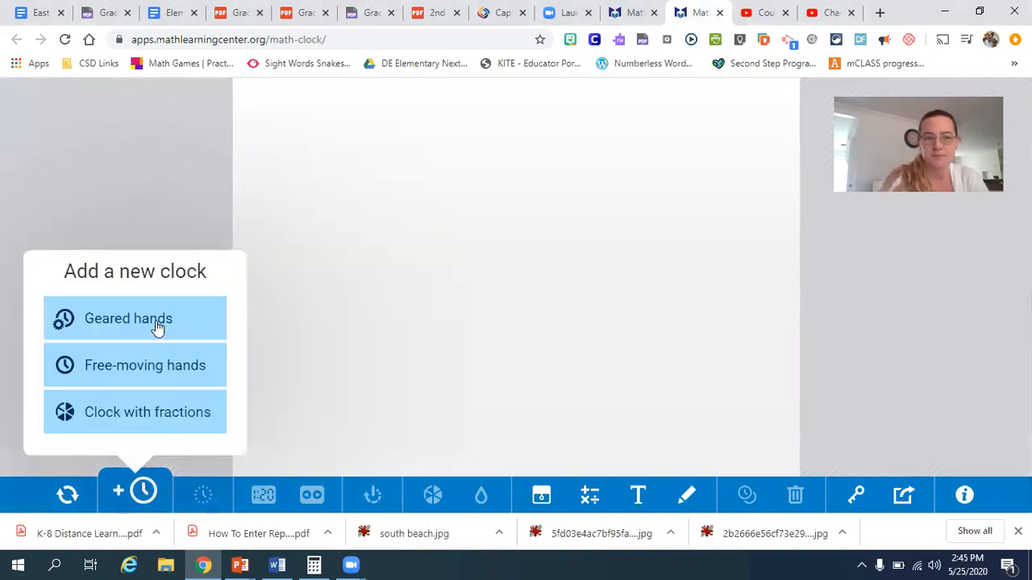
{"action": "left_click", "coordinate": [129, 319]}
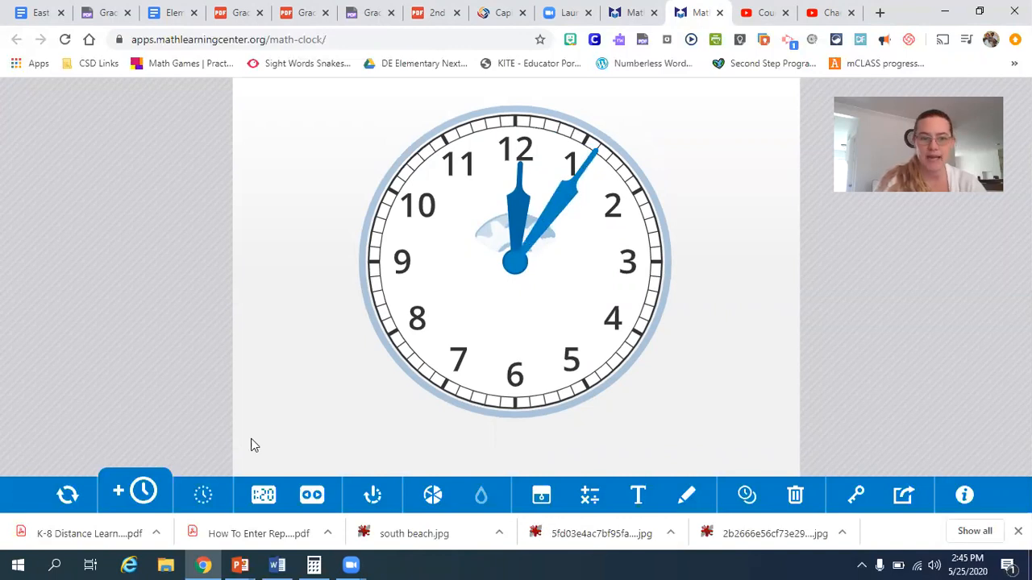
{"action": "left_click", "coordinate": [203, 495]}
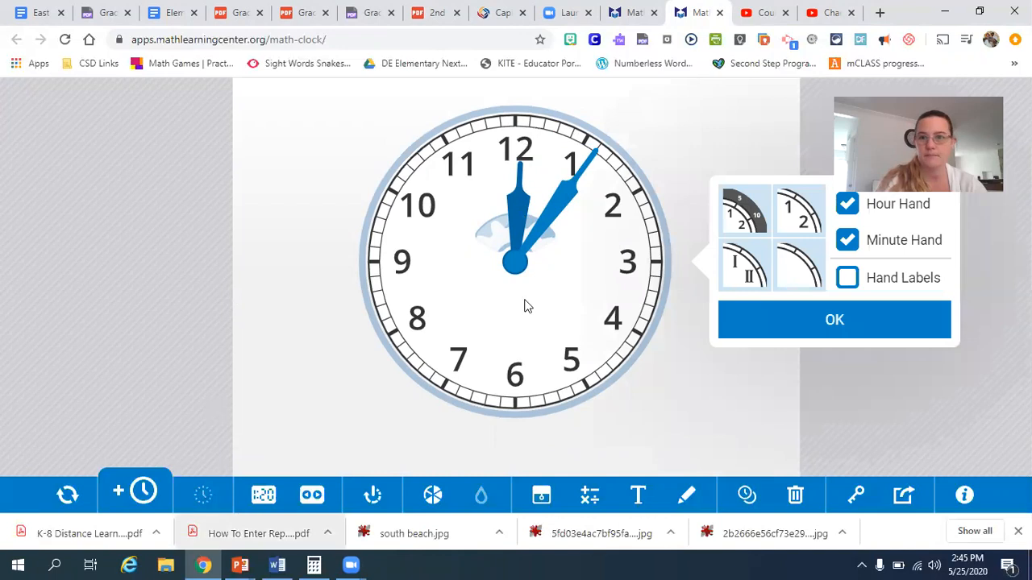
{"action": "left_click", "coordinate": [848, 277]}
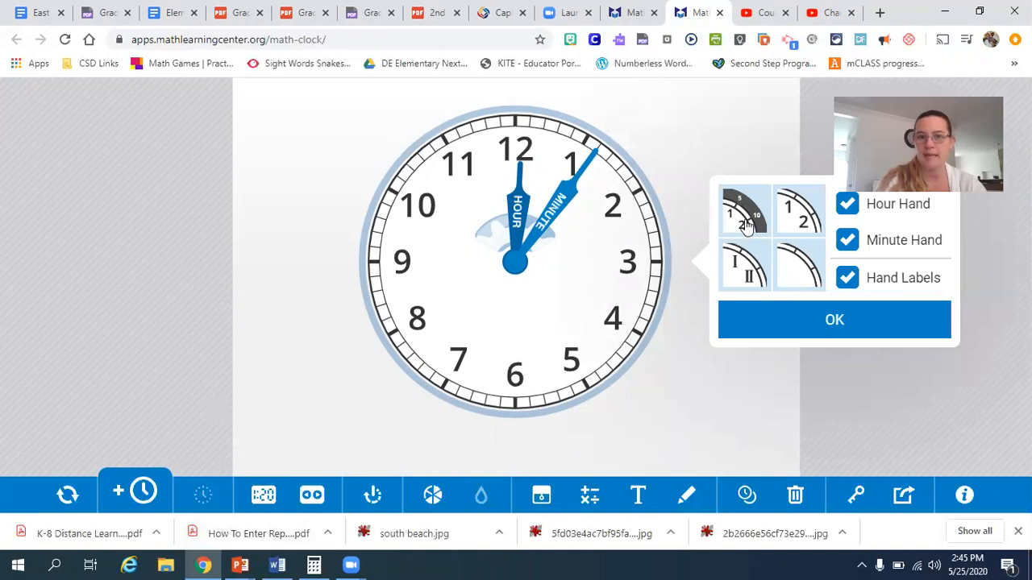
{"action": "mouse_move", "coordinate": [587, 160]}
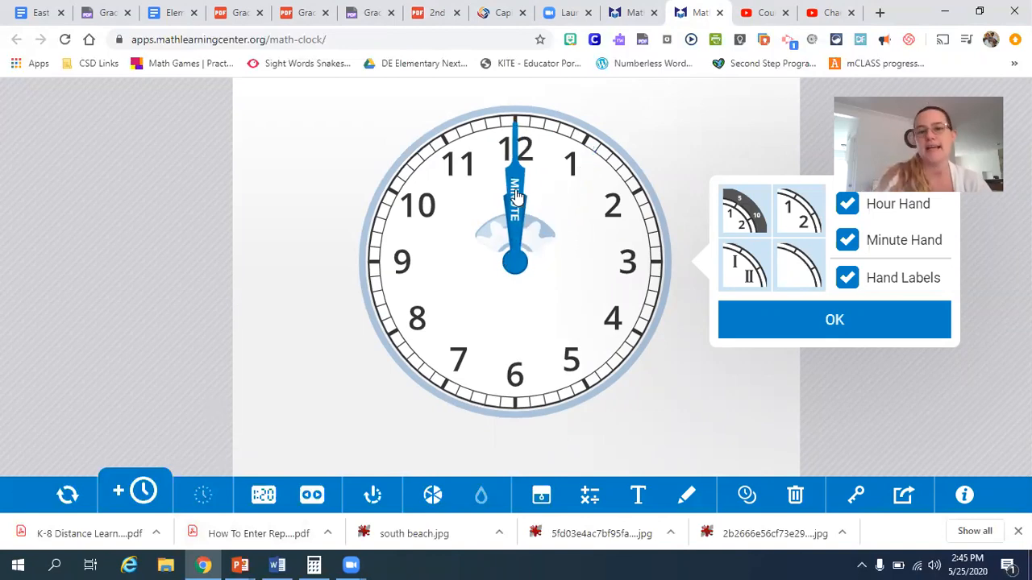
{"action": "left_click_drag", "start_coordinate": [516, 193], "coordinate": [572, 161]}
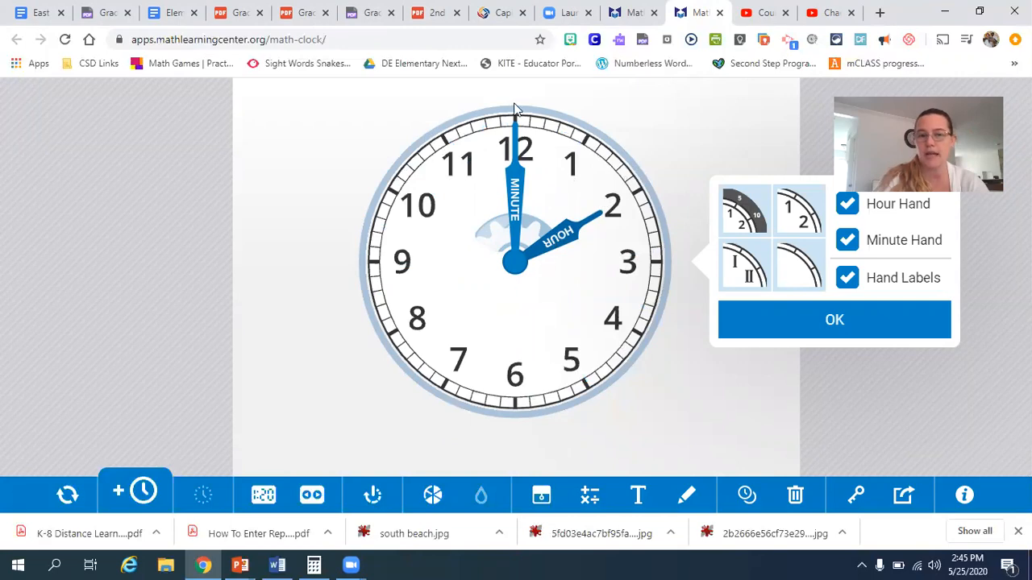
{"action": "mouse_move", "coordinate": [263, 495]}
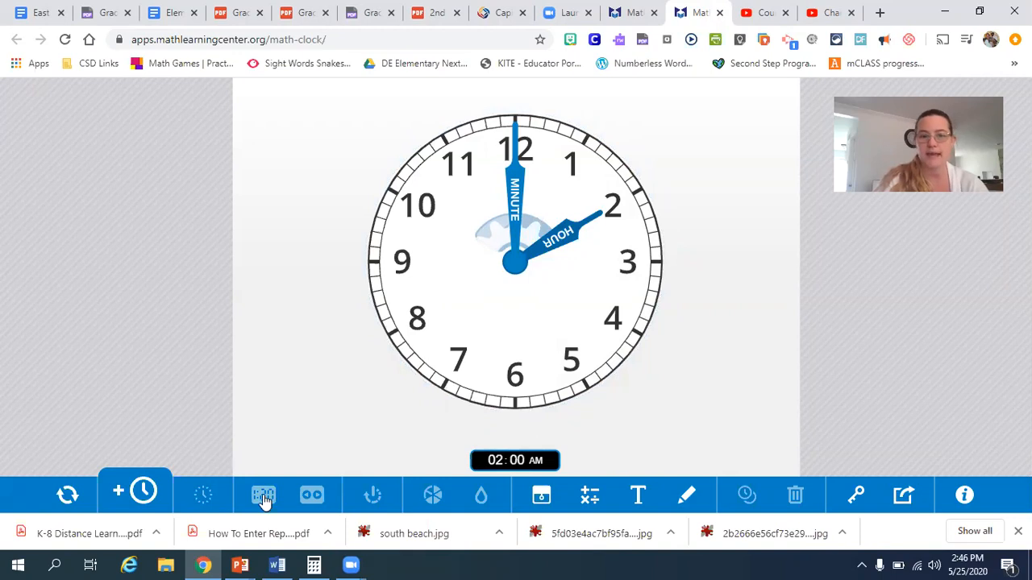
Clear the workspace with Start Over > Clear All, removing the 2:00 clock and readout.
{"action": "left_click", "coordinate": [516, 461]}
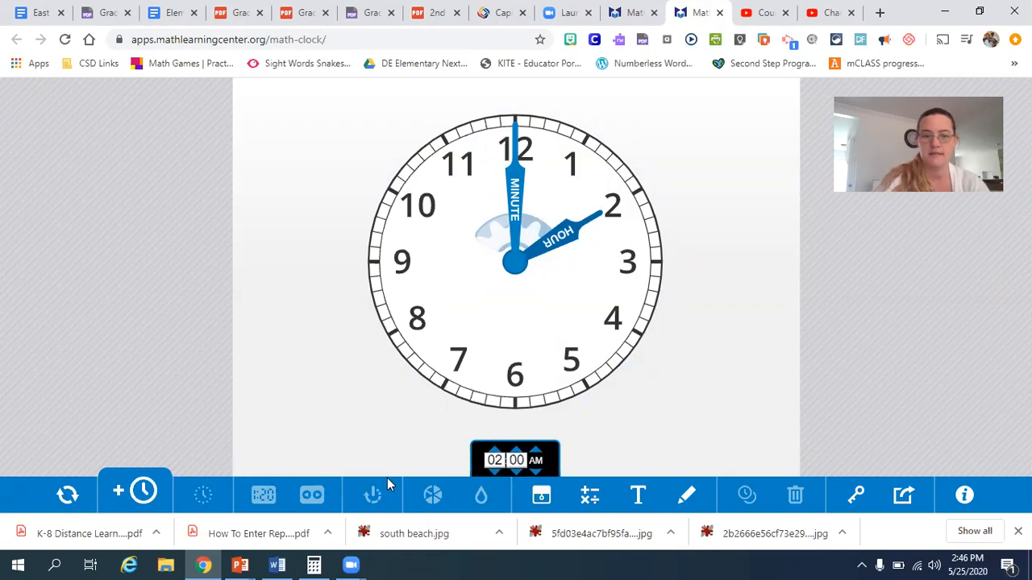
{"action": "left_click", "coordinate": [136, 492]}
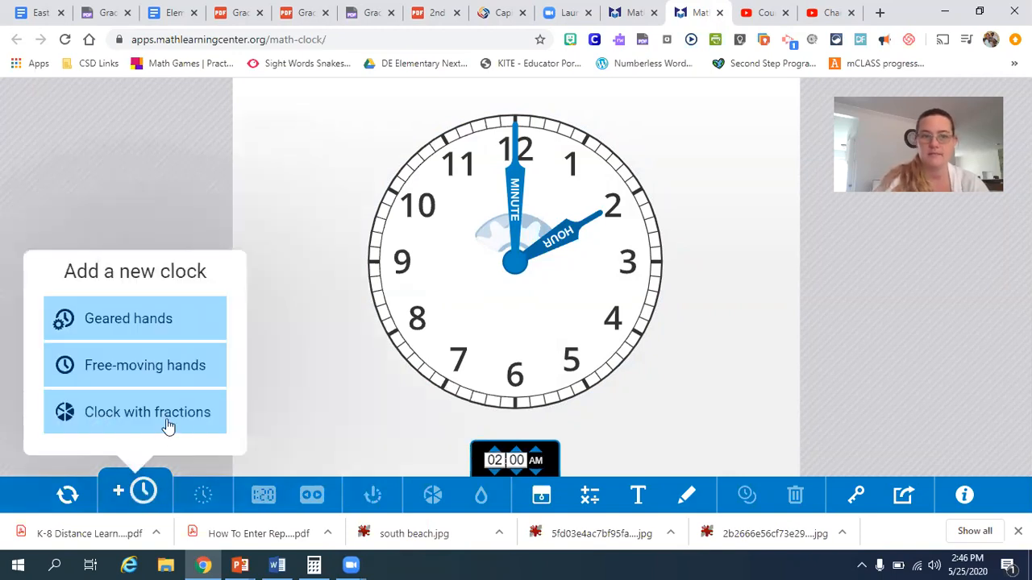
{"action": "left_click", "coordinate": [135, 490]}
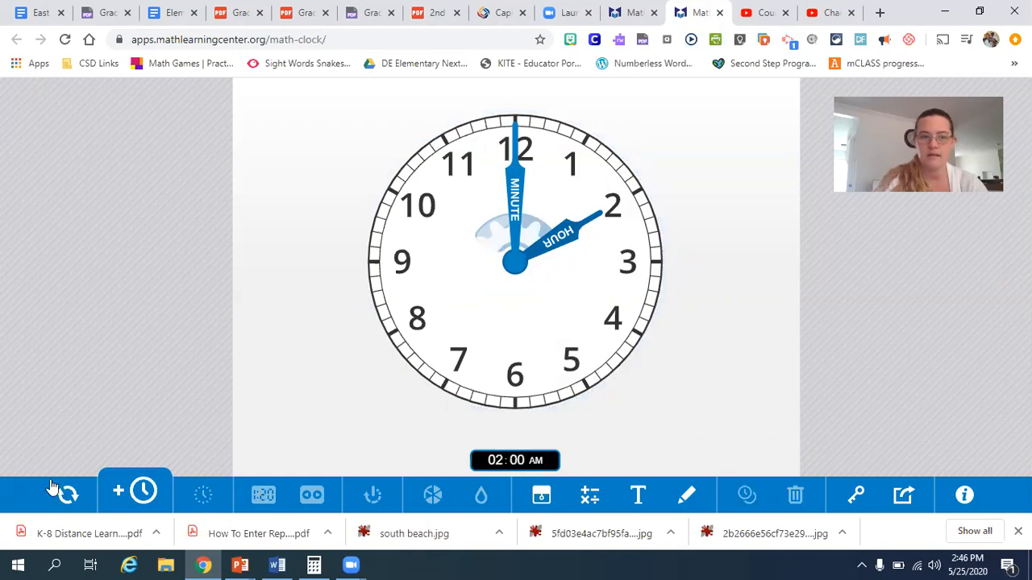
{"action": "left_click", "coordinate": [67, 493]}
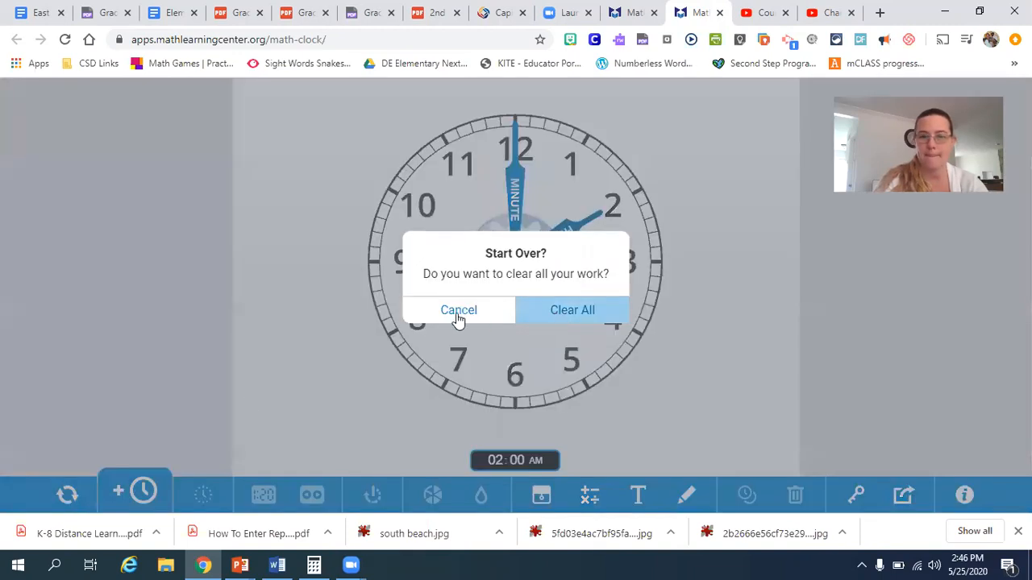
{"action": "left_click", "coordinate": [573, 310]}
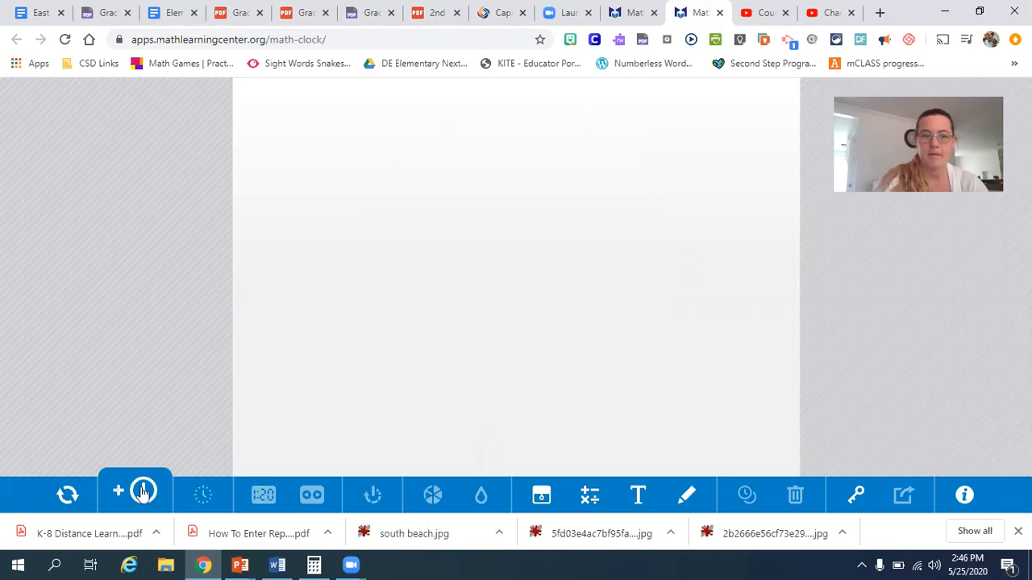
Add a geared clock with hand labels and a minute-numbers face ring from 5 to 60.
{"action": "left_click", "coordinate": [142, 493]}
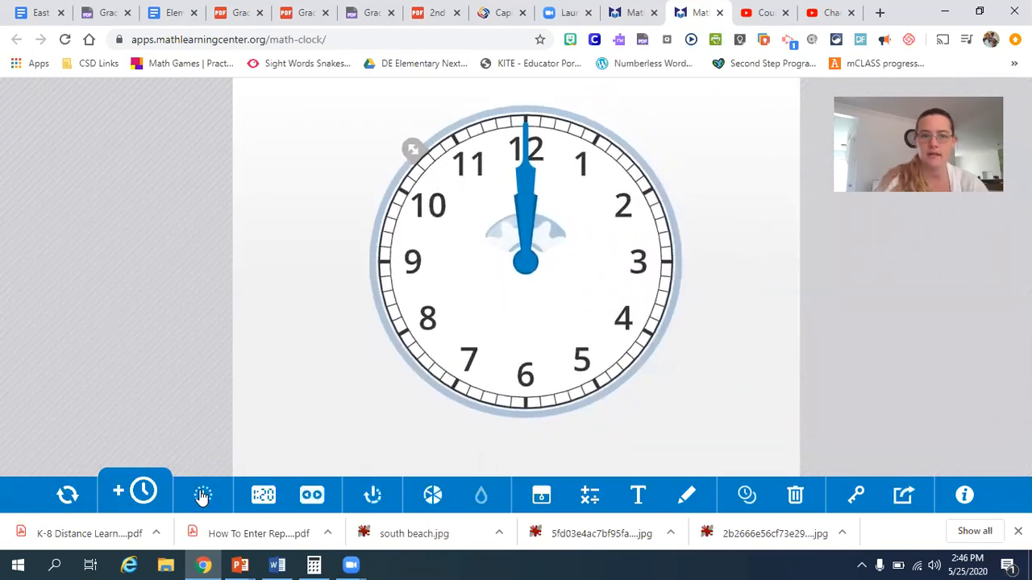
{"action": "left_click", "coordinate": [204, 495]}
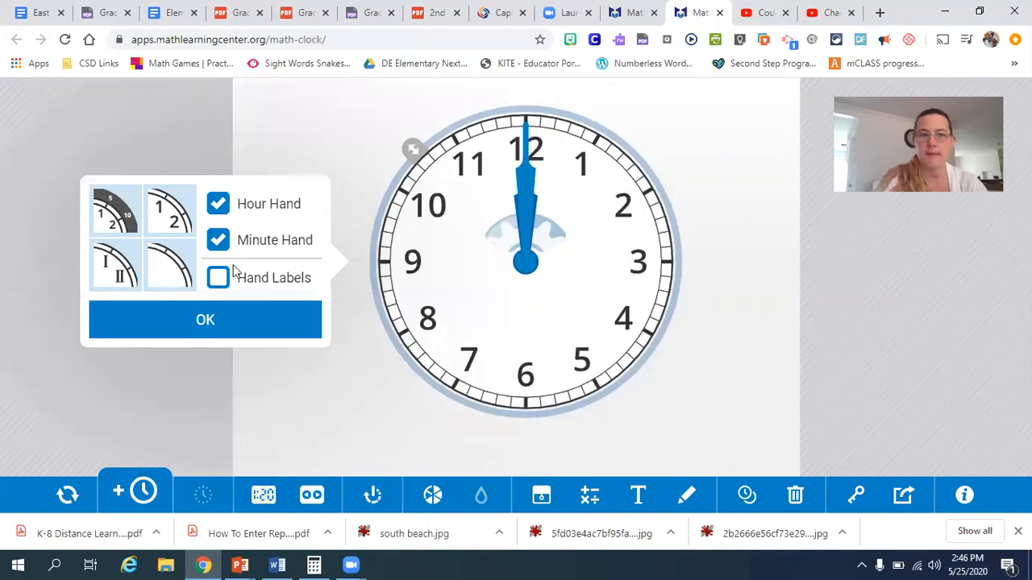
{"action": "mouse_move", "coordinate": [177, 519]}
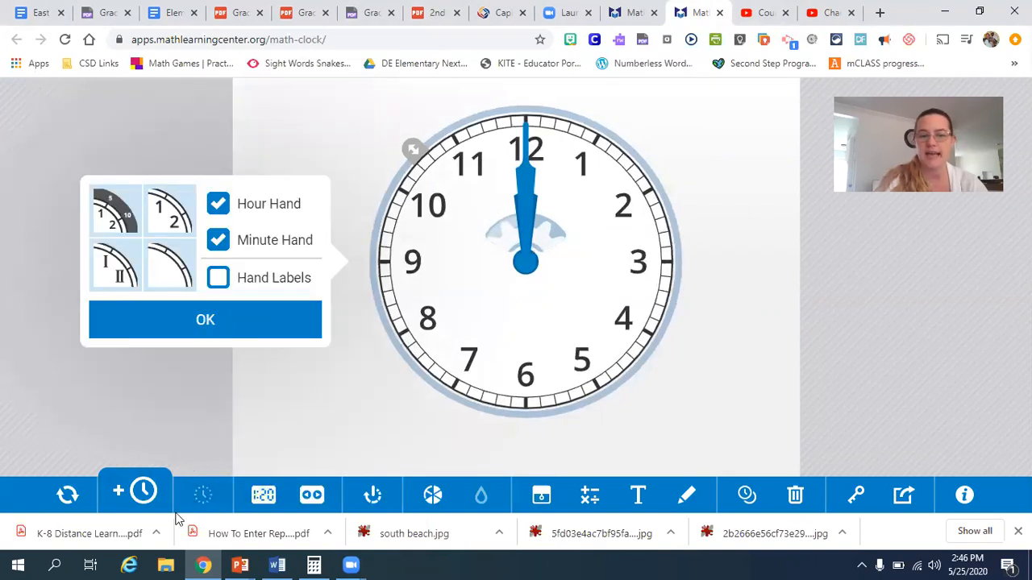
{"action": "left_click", "coordinate": [218, 277]}
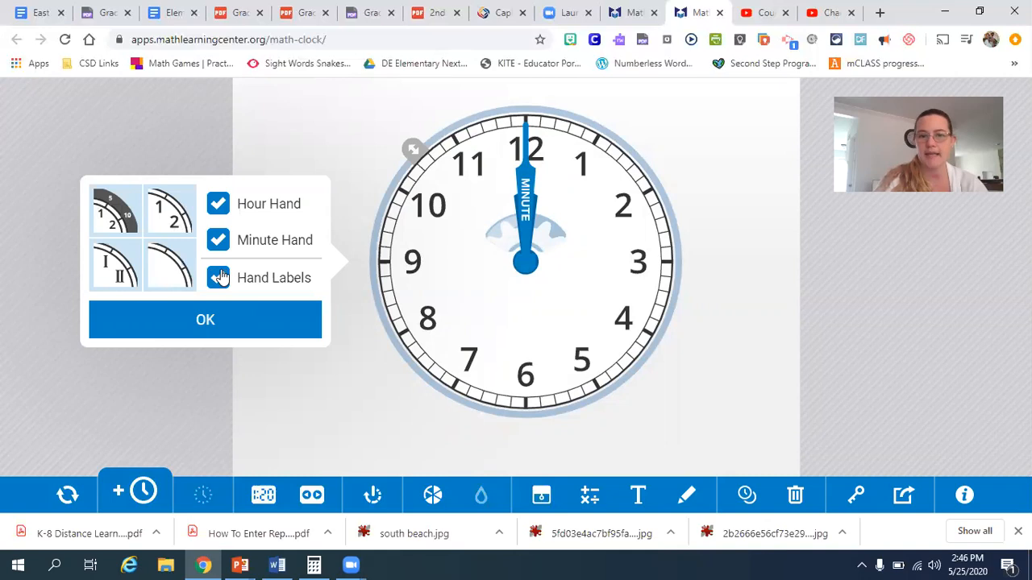
{"action": "left_click", "coordinate": [218, 278]}
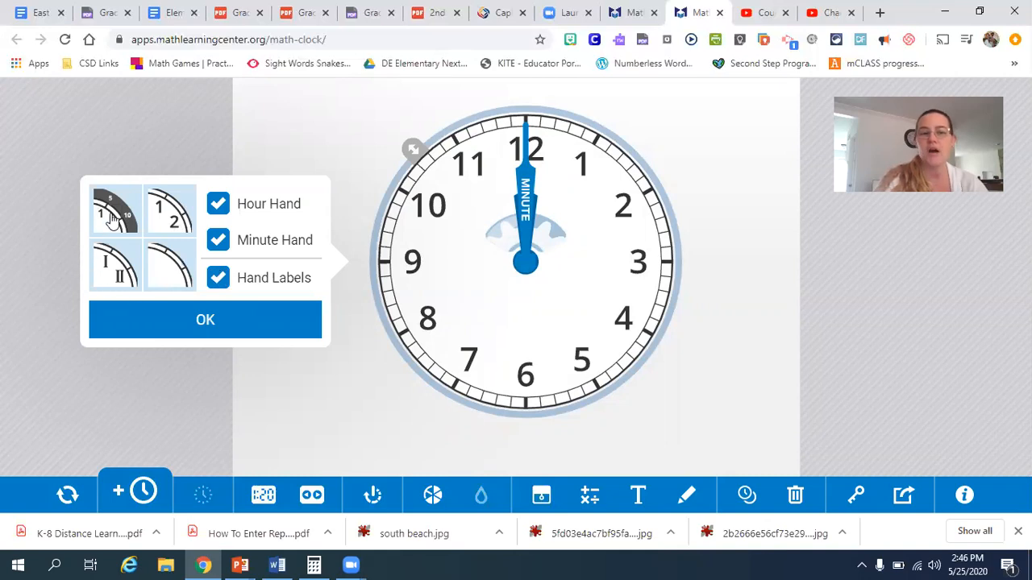
{"action": "left_click", "coordinate": [205, 319]}
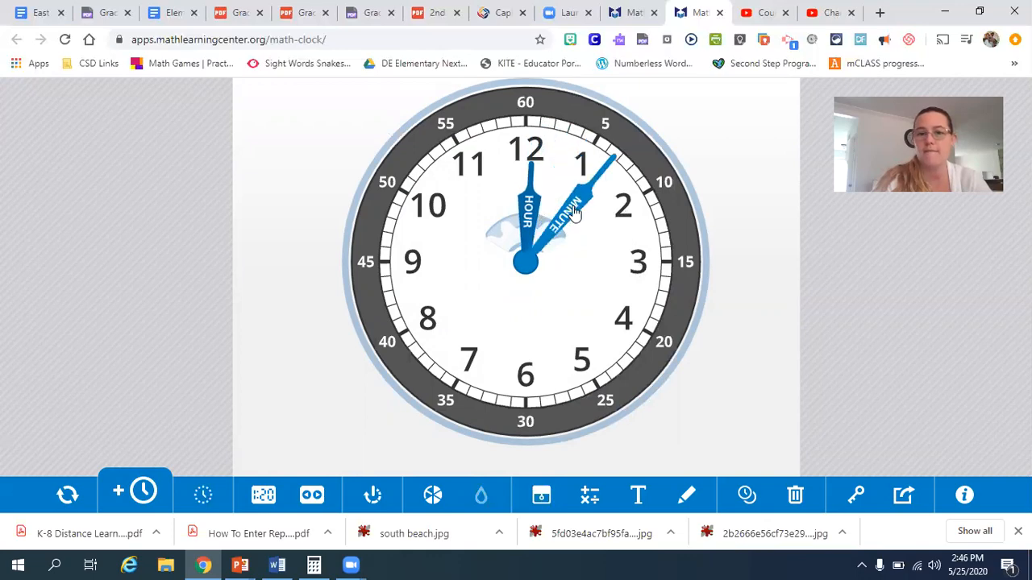
Turn the minute hand around to the 45-minute mark so the readout shows 12:45.
{"action": "left_click_drag", "start_coordinate": [581, 165], "coordinate": [610, 132]}
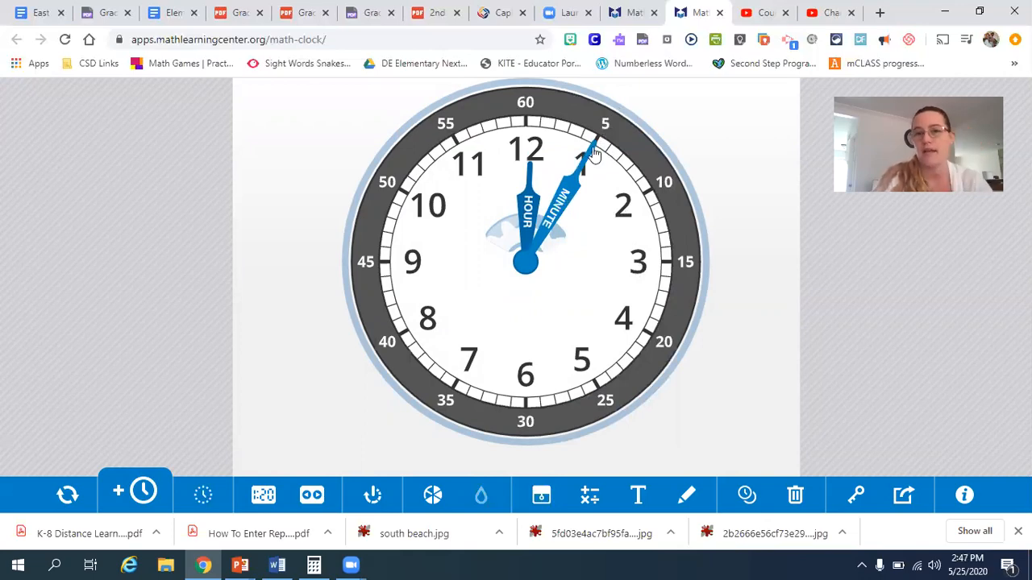
{"action": "left_click_drag", "start_coordinate": [593, 148], "coordinate": [605, 158]}
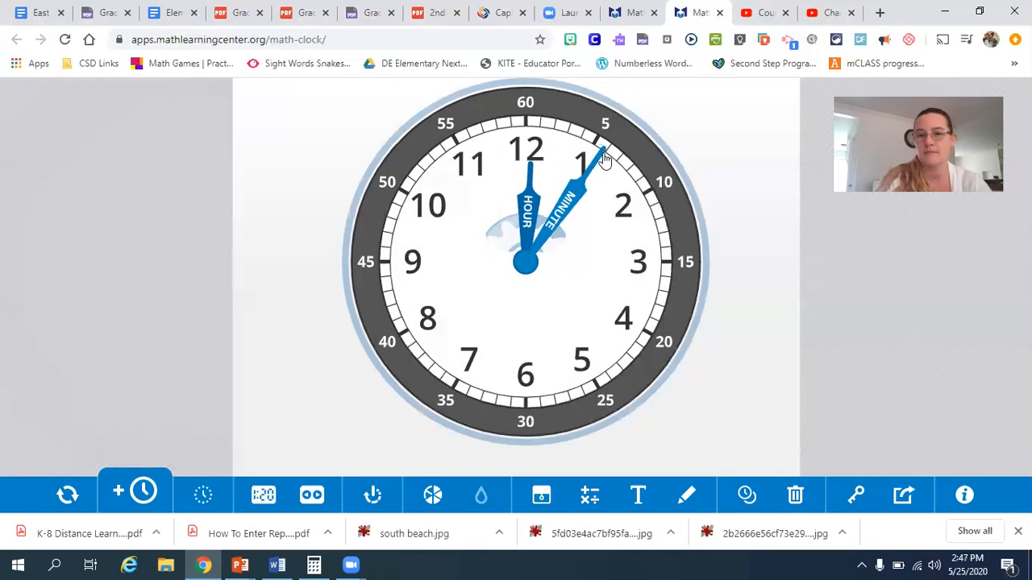
{"action": "left_click_drag", "start_coordinate": [604, 158], "coordinate": [632, 201]}
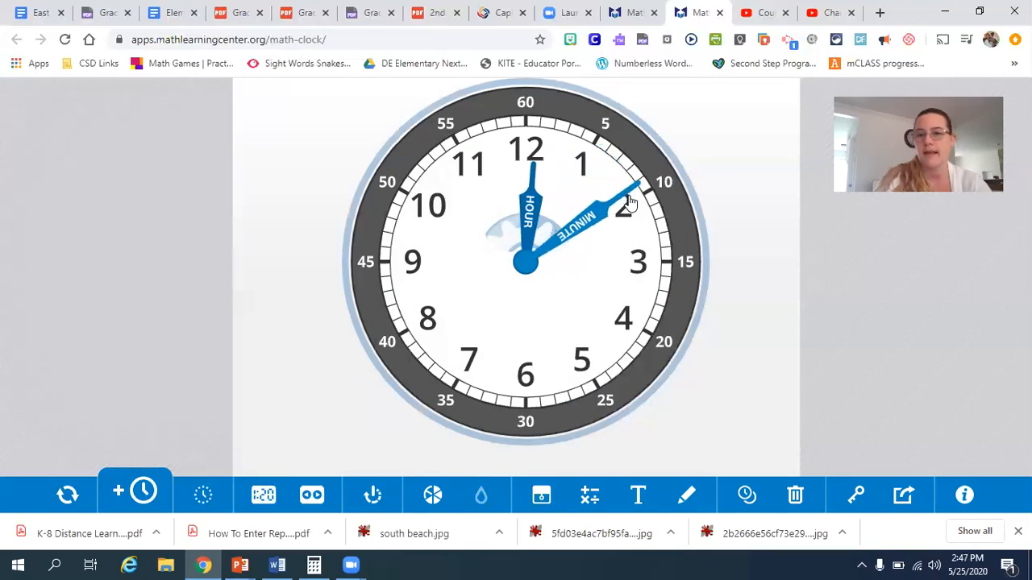
{"action": "left_click_drag", "start_coordinate": [629, 200], "coordinate": [626, 212]}
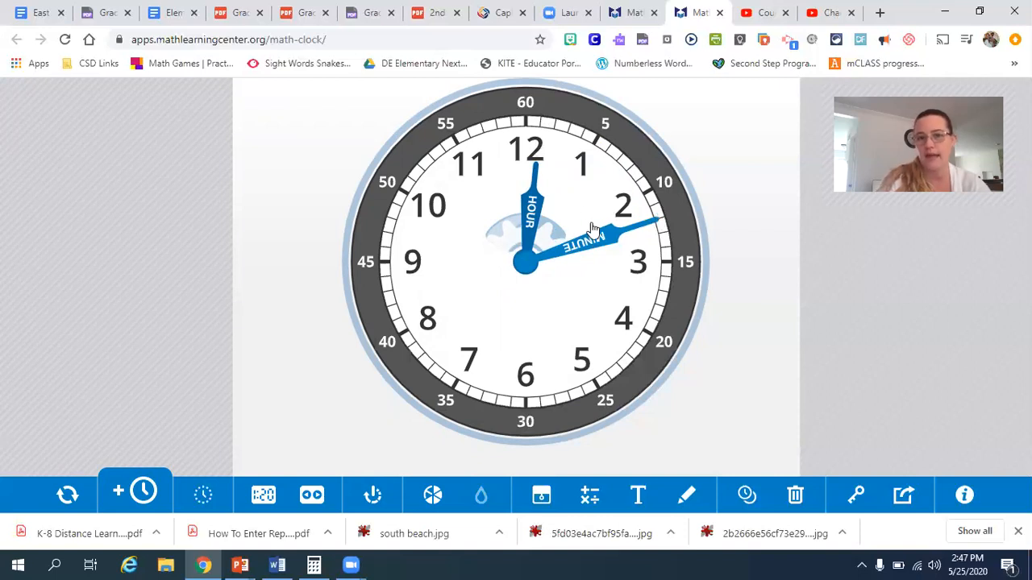
{"action": "mouse_move", "coordinate": [524, 151]}
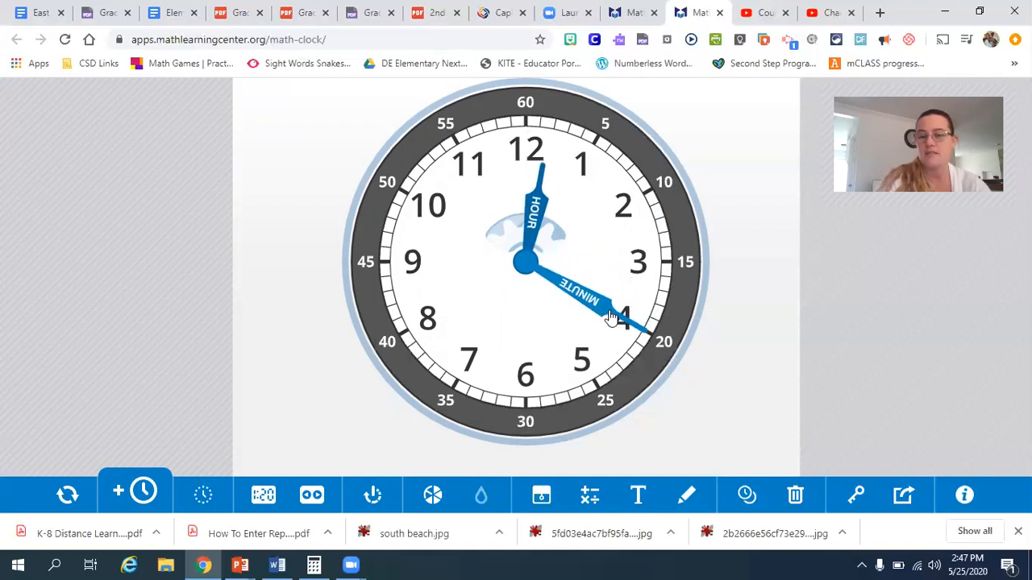
{"action": "left_click", "coordinate": [265, 495]}
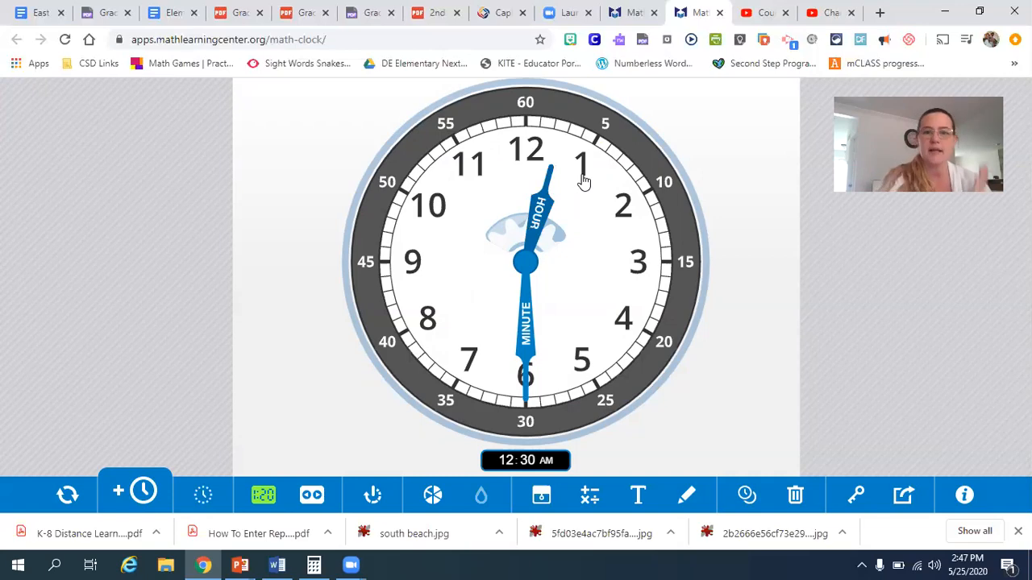
{"action": "mouse_move", "coordinate": [525, 351]}
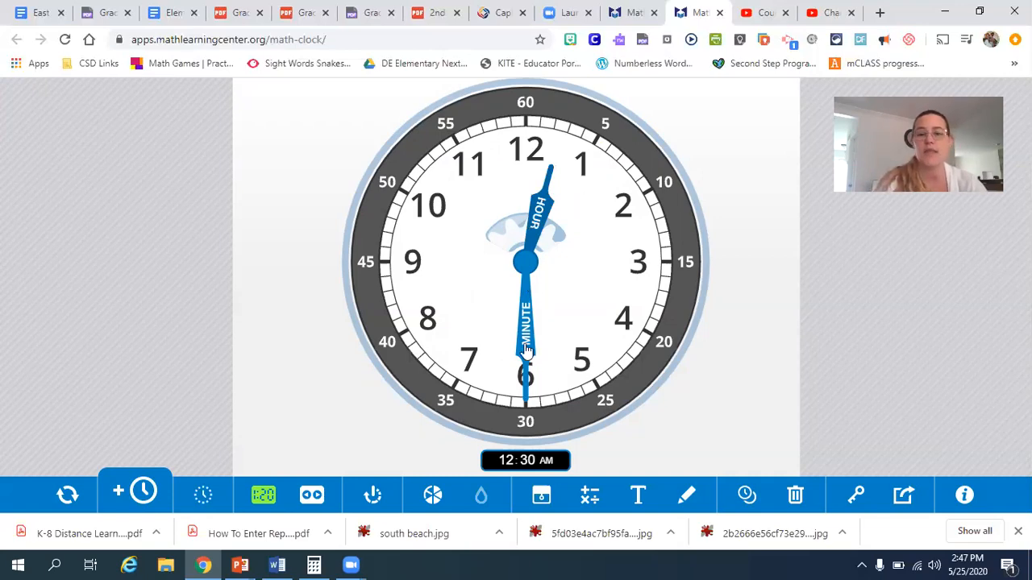
{"action": "left_click_drag", "start_coordinate": [525, 354], "coordinate": [467, 322]}
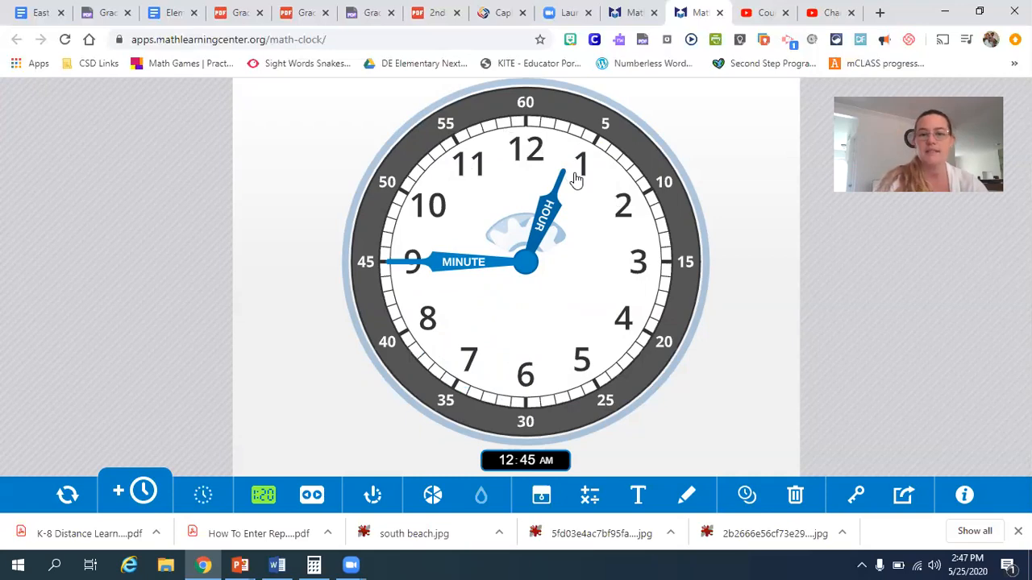
Turn the minute hand clockwise past the 12 so the hour hand reaches 1.
{"action": "left_click_drag", "start_coordinate": [411, 261], "coordinate": [436, 191]}
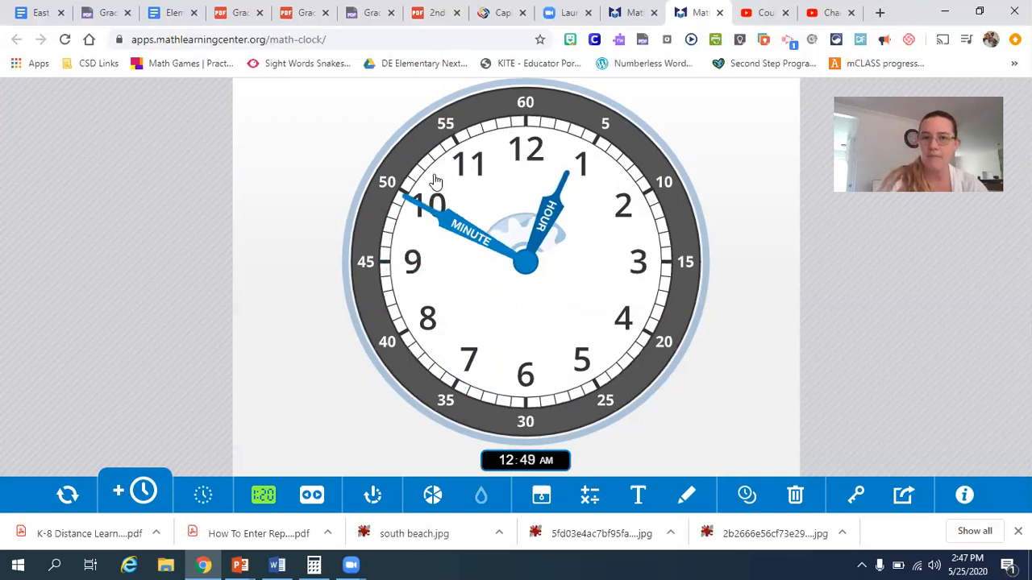
{"action": "left_click_drag", "start_coordinate": [435, 194], "coordinate": [524, 132]}
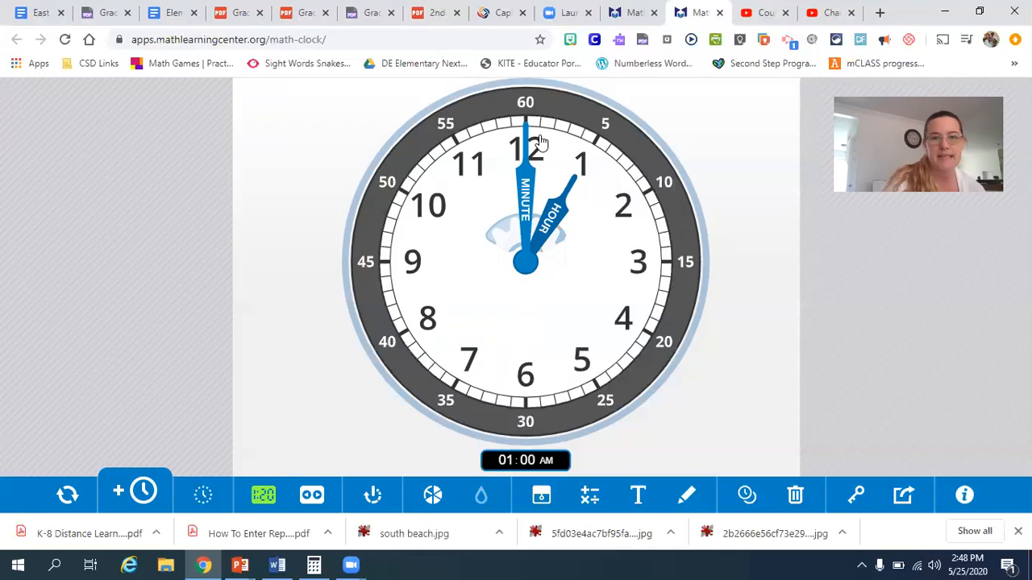
{"action": "mouse_move", "coordinate": [613, 126]}
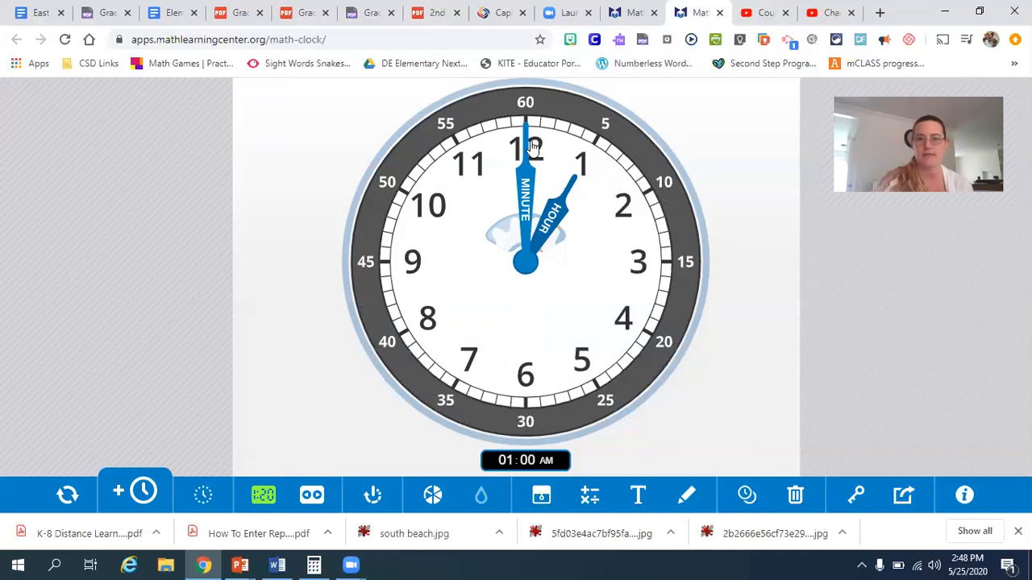
{"action": "mouse_move", "coordinate": [635, 195]}
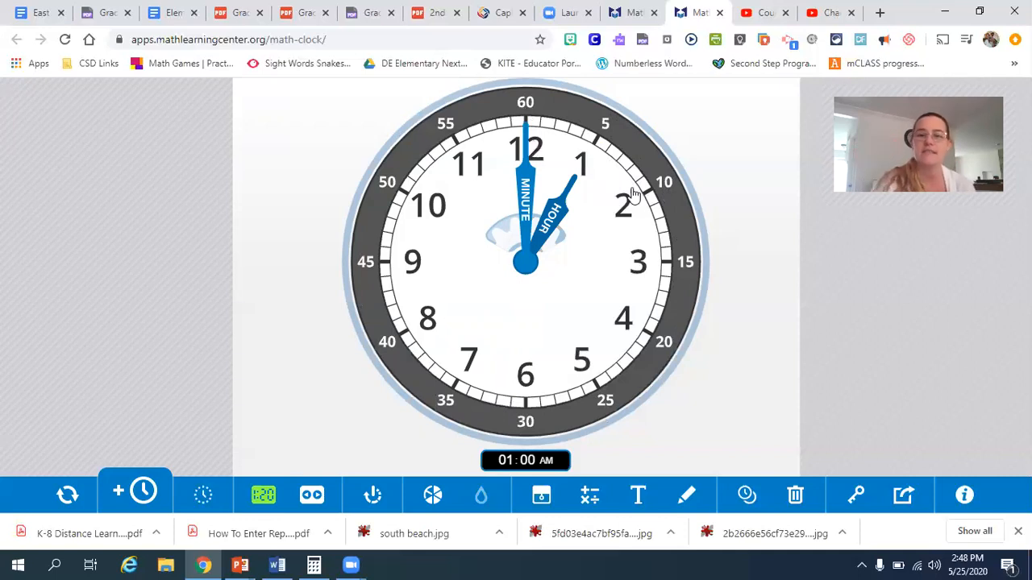
{"action": "mouse_move", "coordinate": [645, 351]}
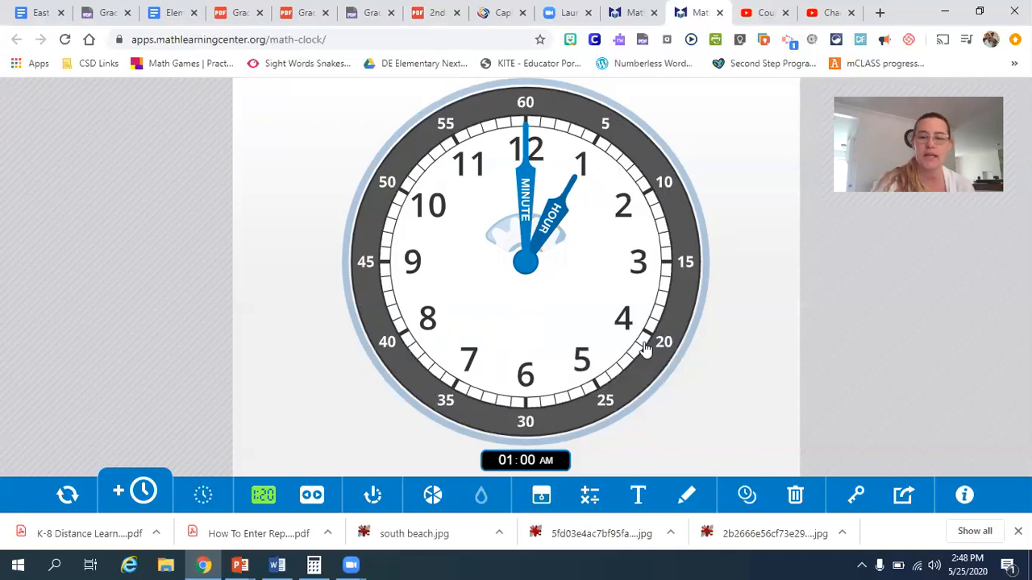
{"action": "mouse_move", "coordinate": [436, 402]}
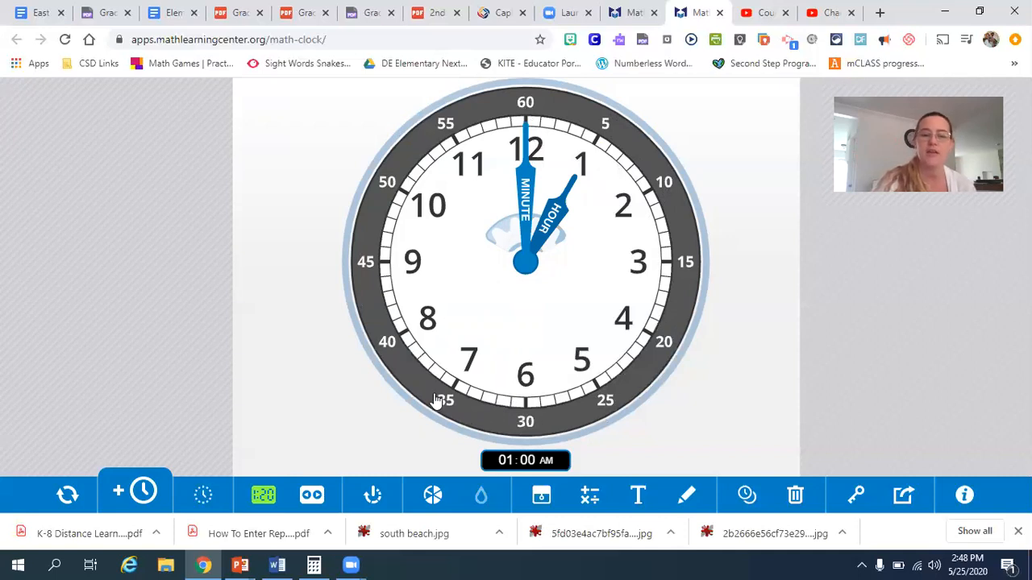
{"action": "mouse_move", "coordinate": [371, 191]}
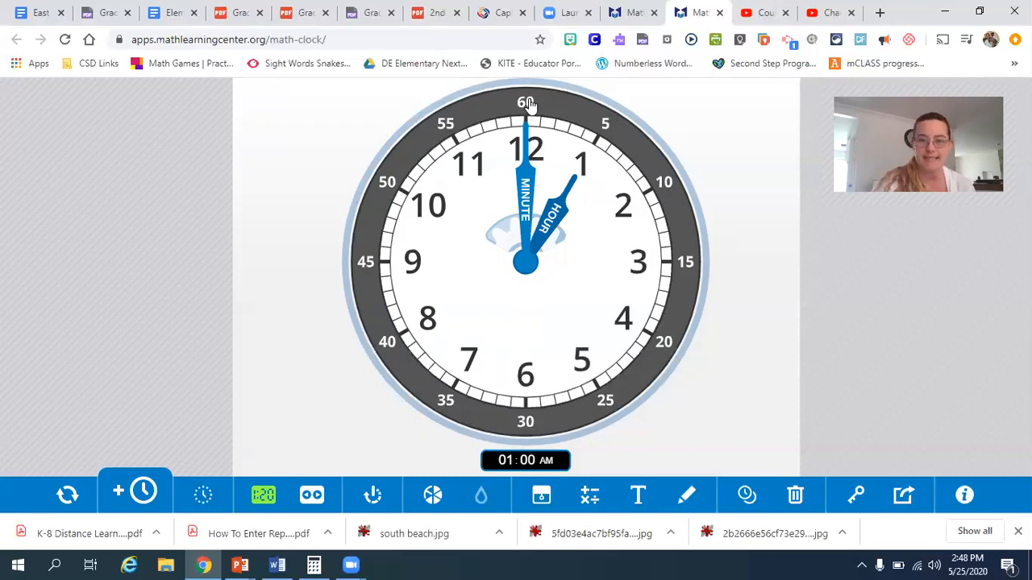
{"action": "mouse_move", "coordinate": [587, 171]}
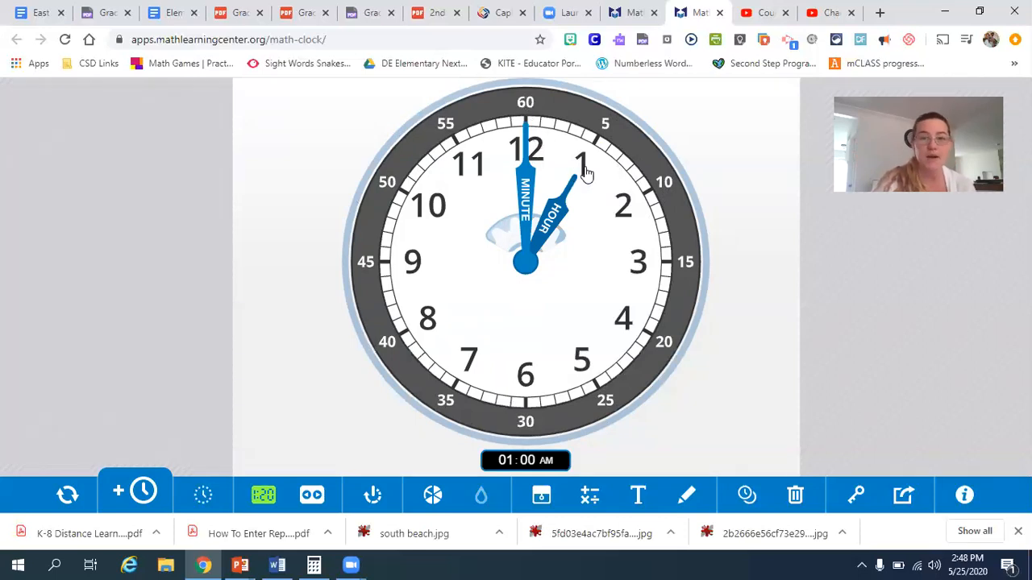
{"action": "mouse_move", "coordinate": [687, 304]}
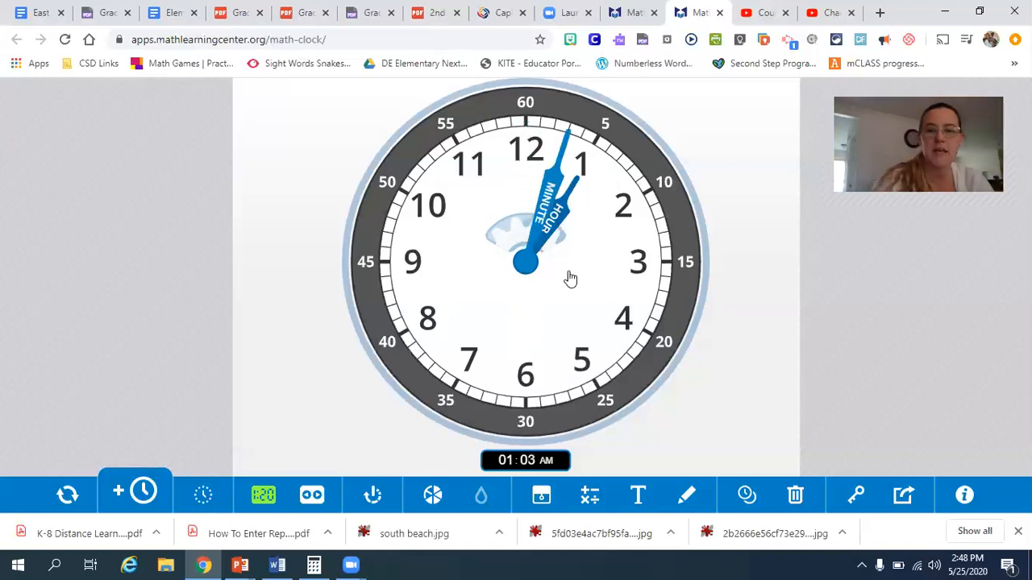
Turn the hands forward until the readout shows 03:25.
{"action": "left_click_drag", "start_coordinate": [571, 132], "coordinate": [416, 314]}
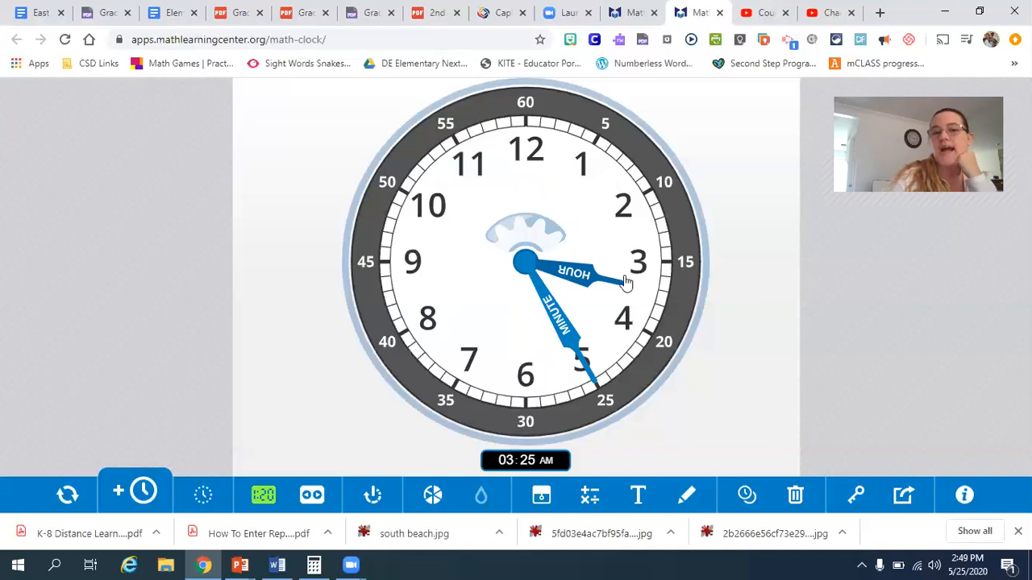
{"action": "mouse_move", "coordinate": [655, 266]}
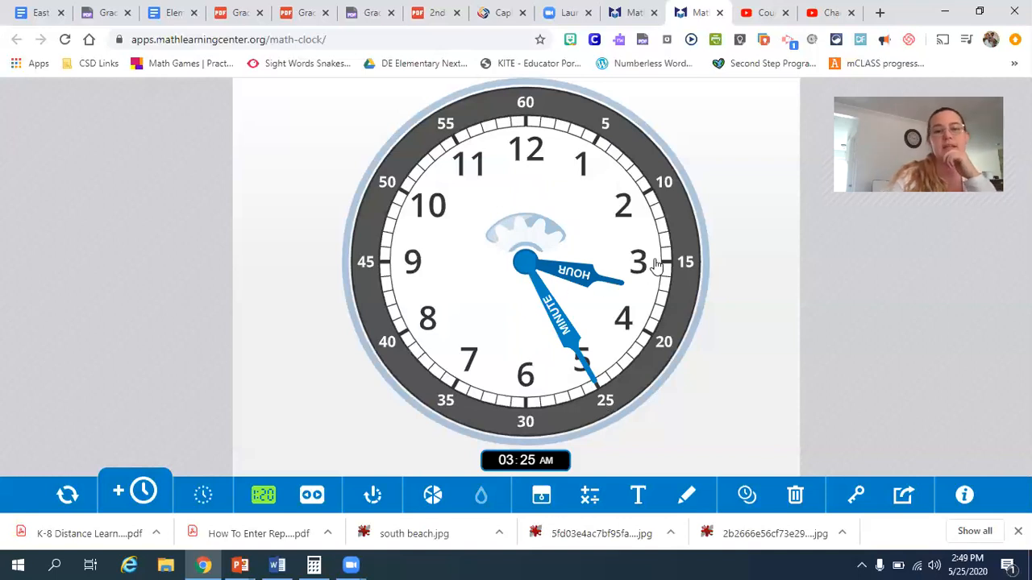
{"action": "mouse_move", "coordinate": [639, 274]}
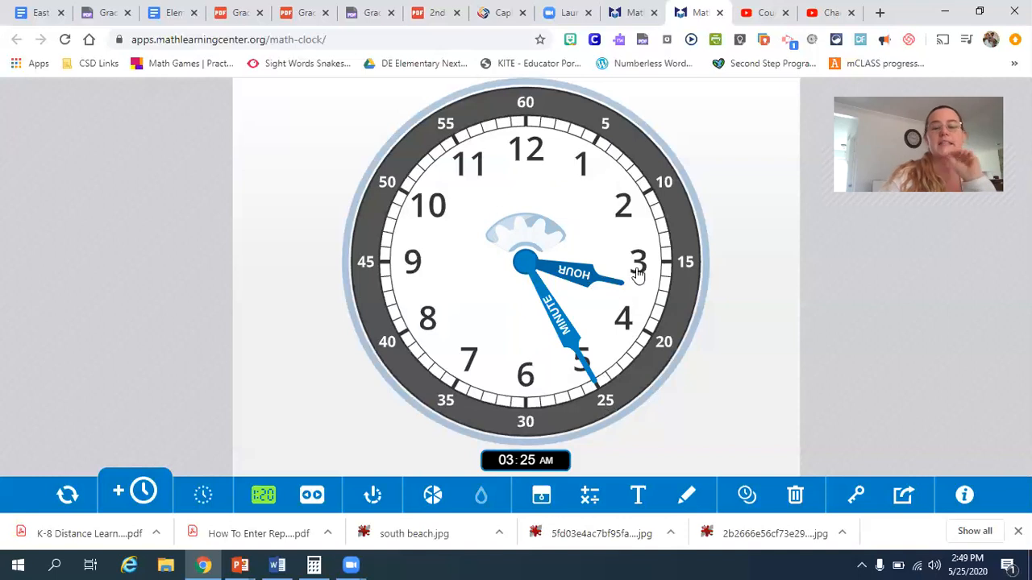
{"action": "mouse_move", "coordinate": [628, 332]}
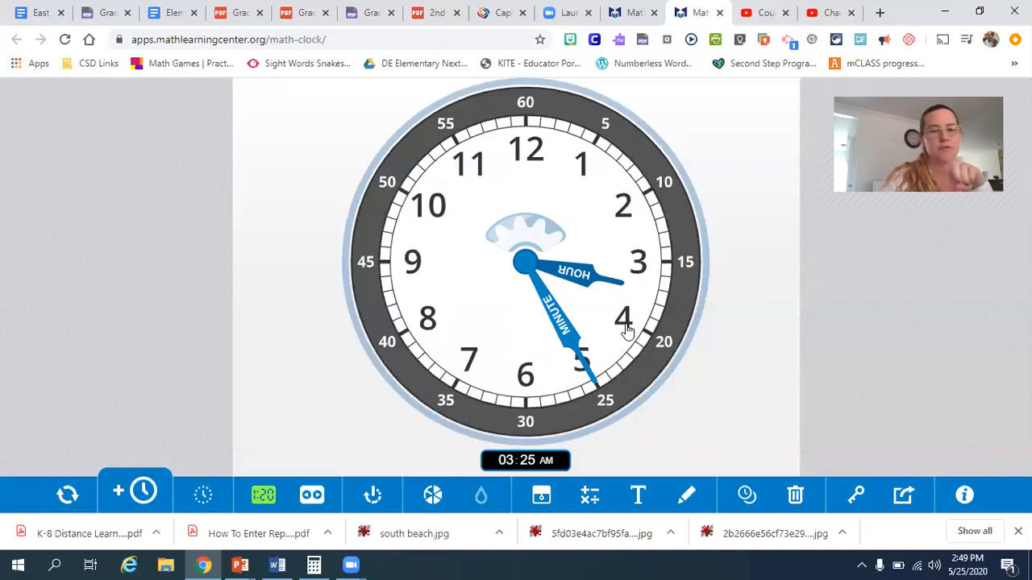
{"action": "mouse_move", "coordinate": [651, 266]}
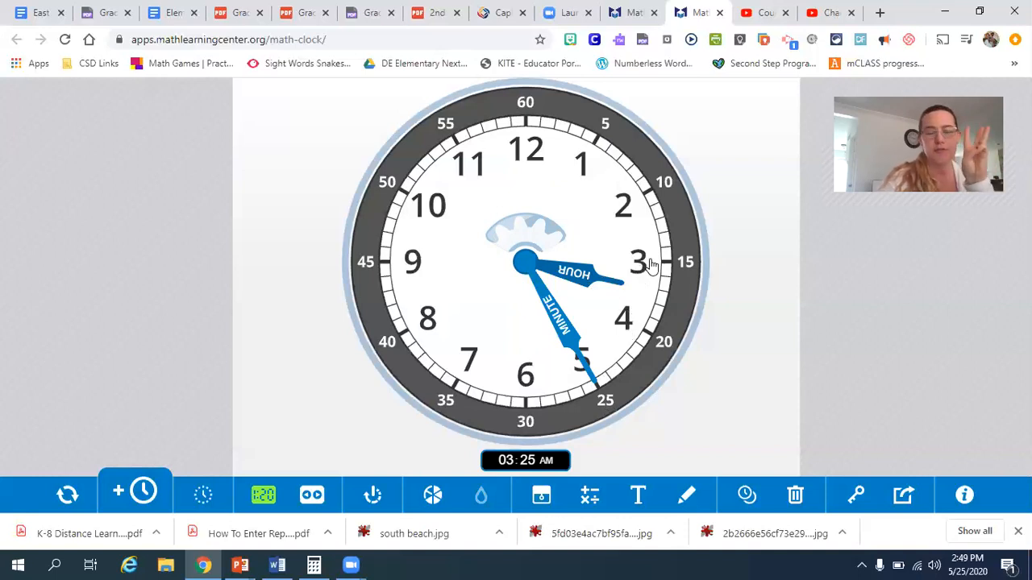
{"action": "mouse_move", "coordinate": [646, 277]}
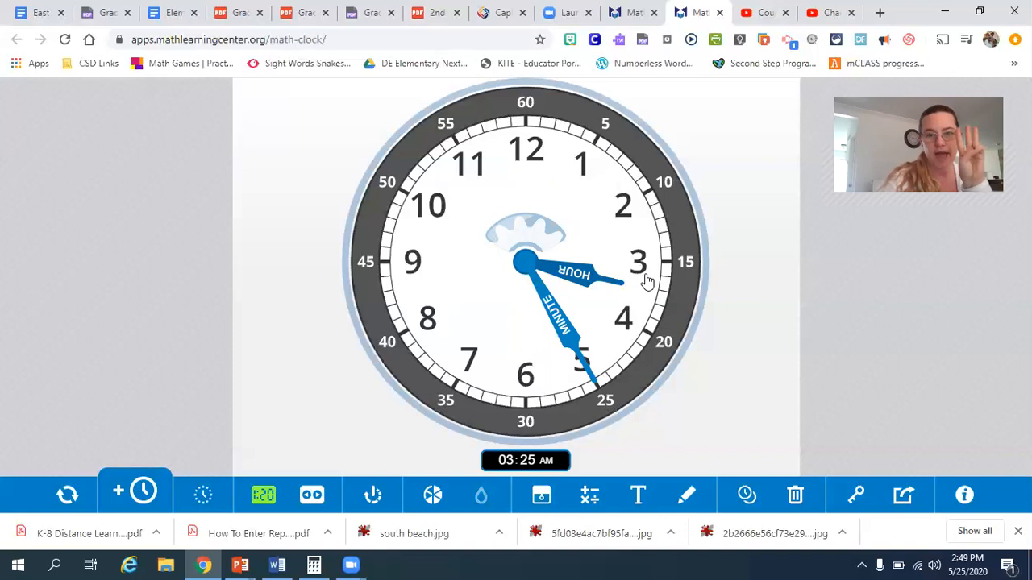
{"action": "mouse_move", "coordinate": [524, 111]}
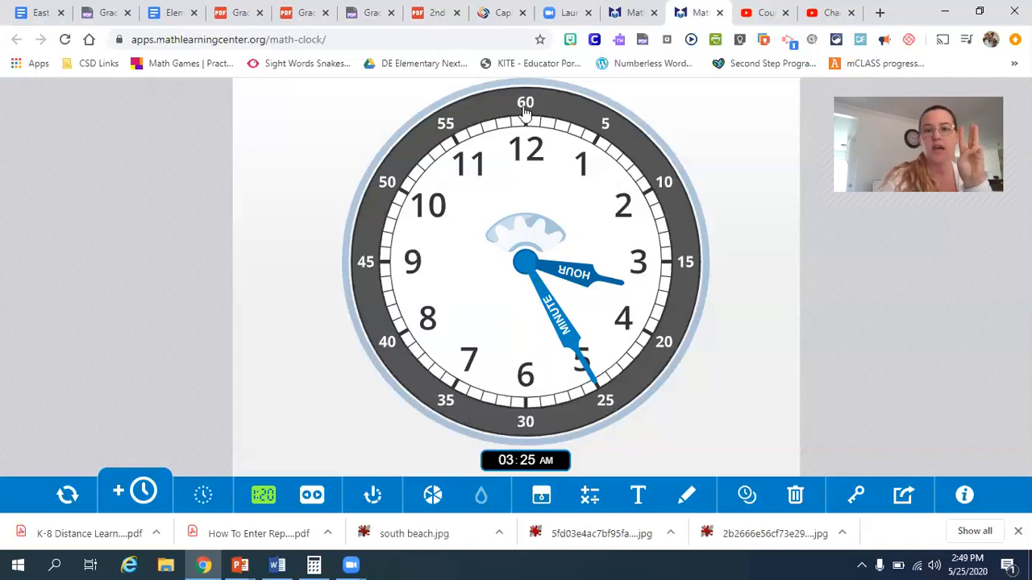
{"action": "mouse_move", "coordinate": [594, 139]}
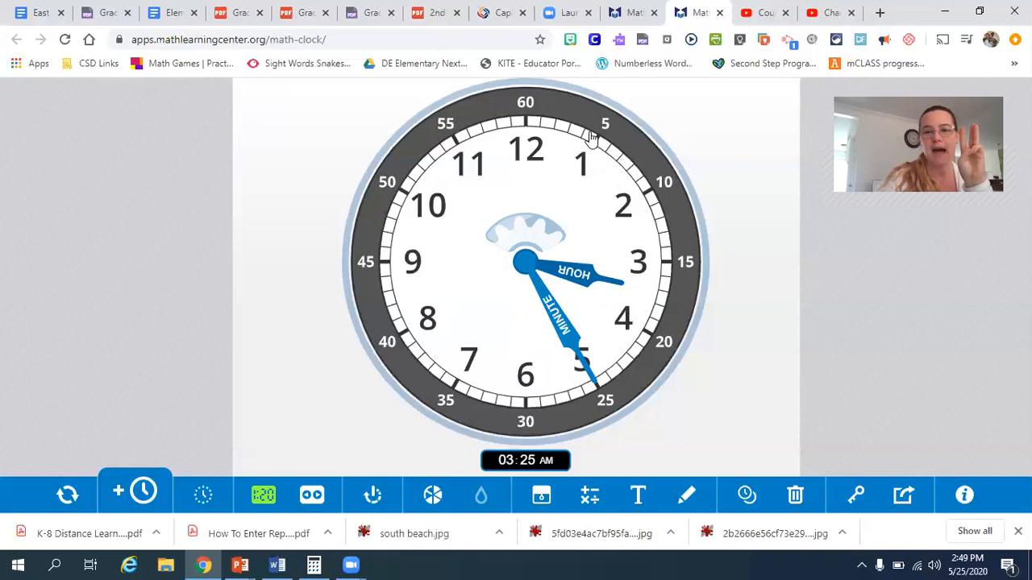
{"action": "mouse_move", "coordinate": [680, 265]}
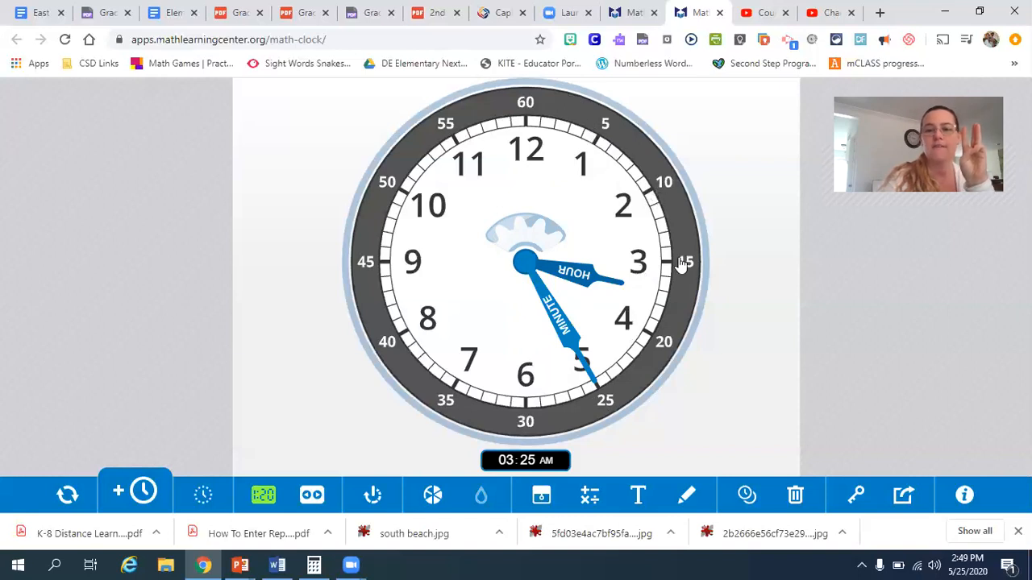
{"action": "mouse_move", "coordinate": [611, 407]}
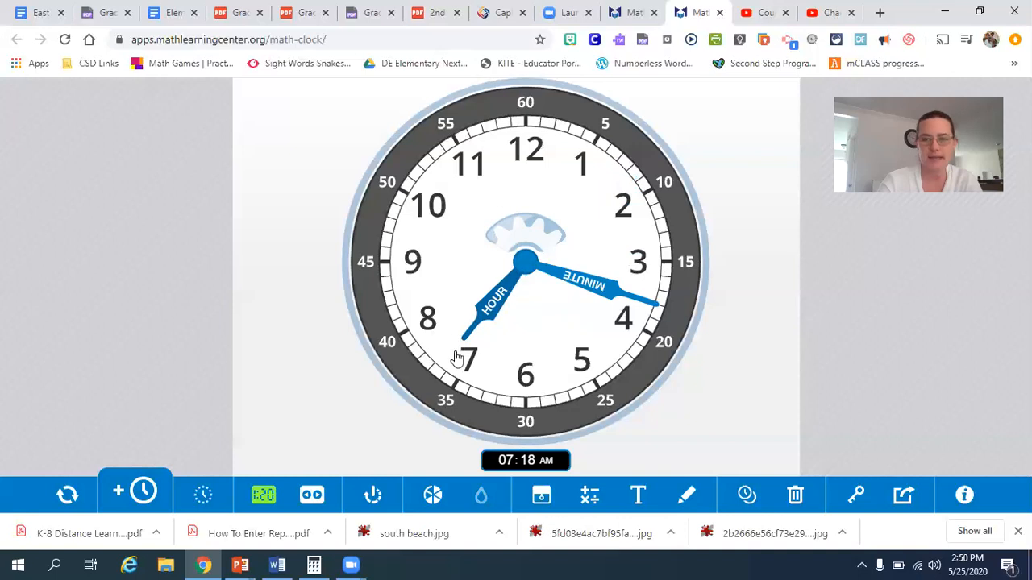
{"action": "mouse_move", "coordinate": [556, 252]}
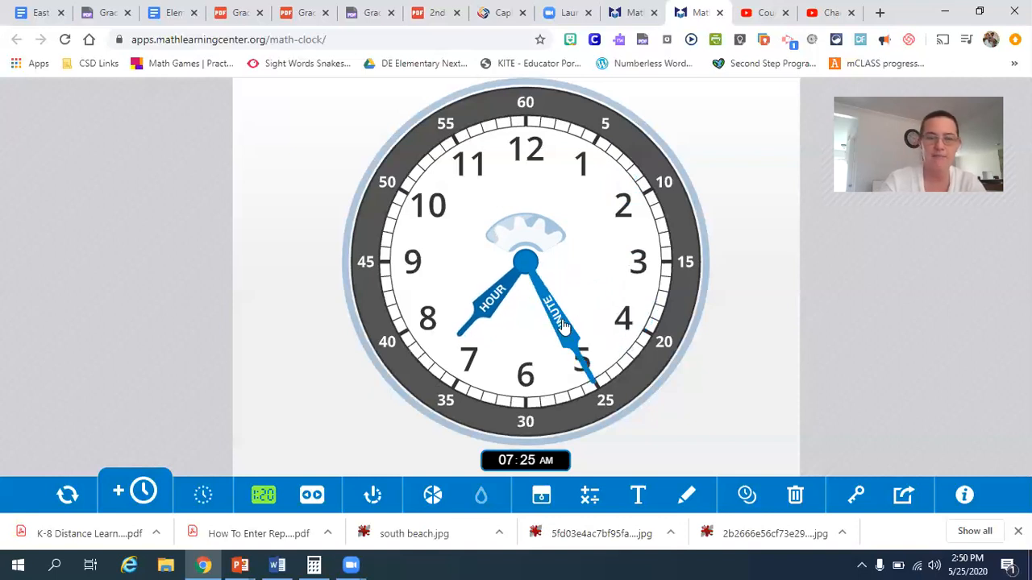
{"action": "left_click_drag", "start_coordinate": [564, 326], "coordinate": [584, 371]}
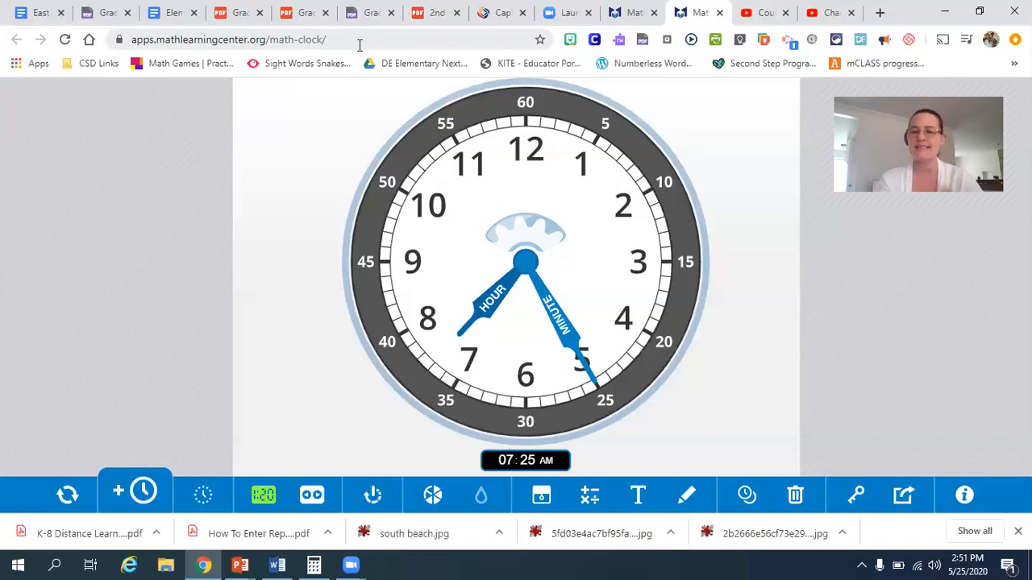
{"action": "mouse_move", "coordinate": [235, 248]}
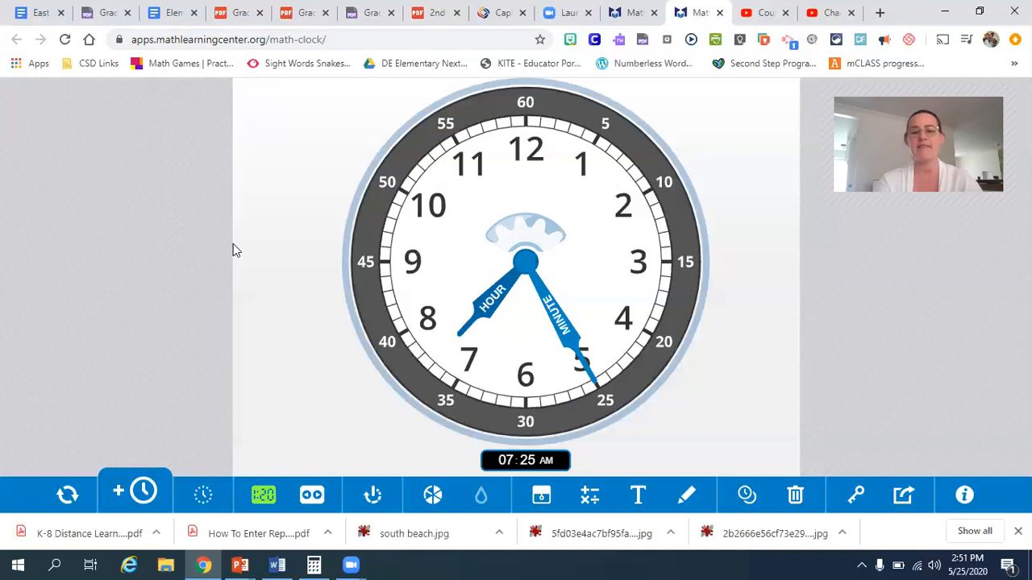
{"action": "mouse_move", "coordinate": [627, 439]}
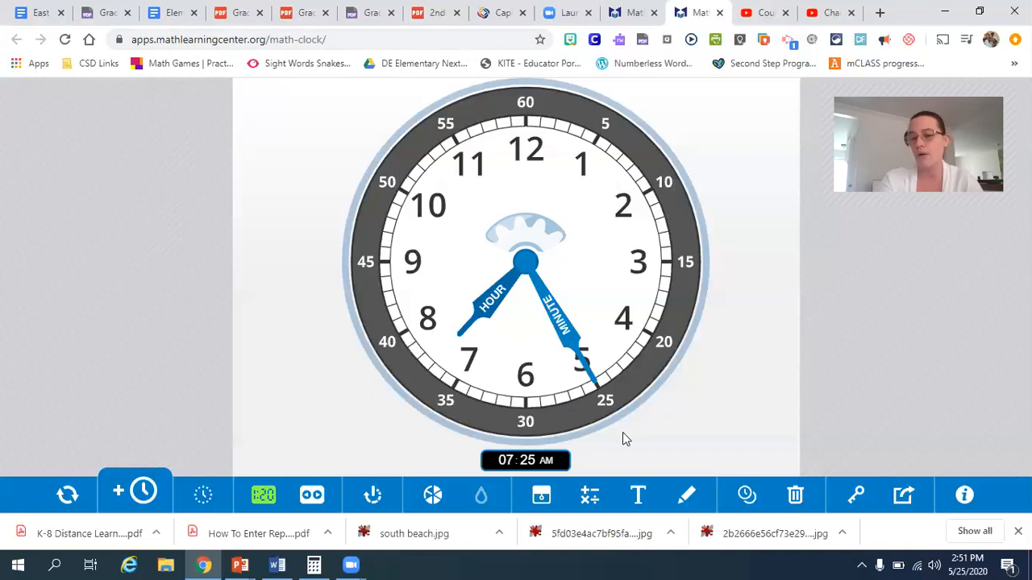